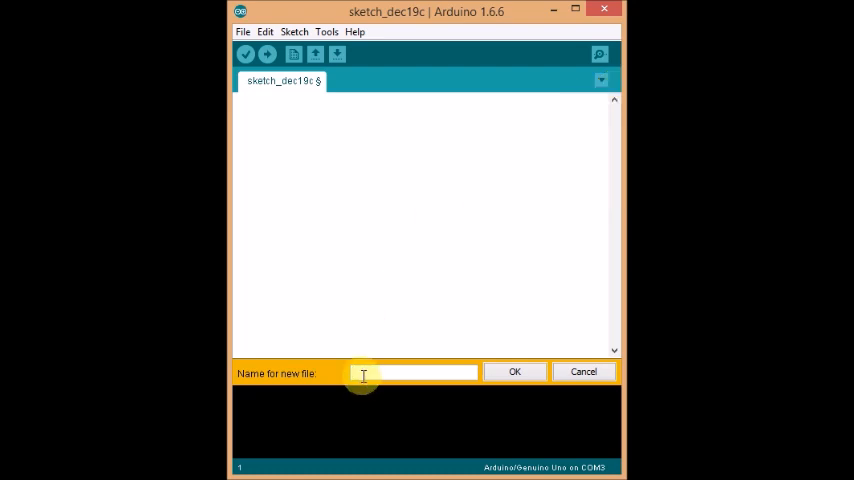
Create a new sketch tab named pitches
text(p)
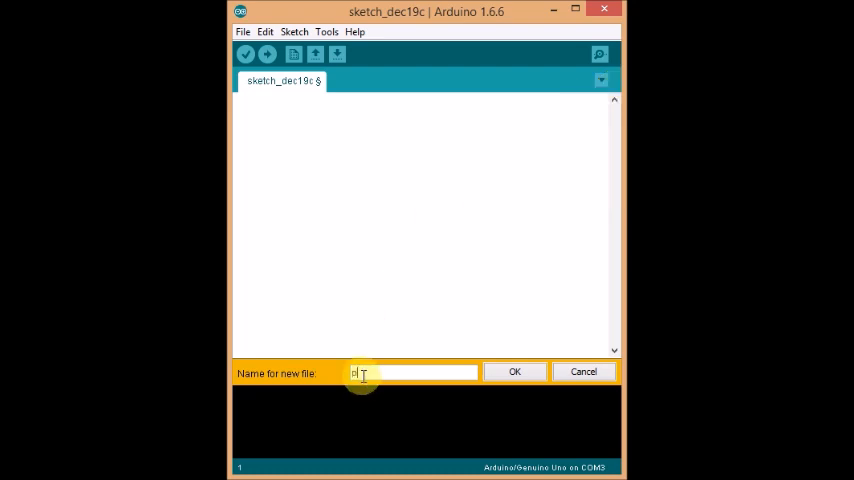
text(itches)
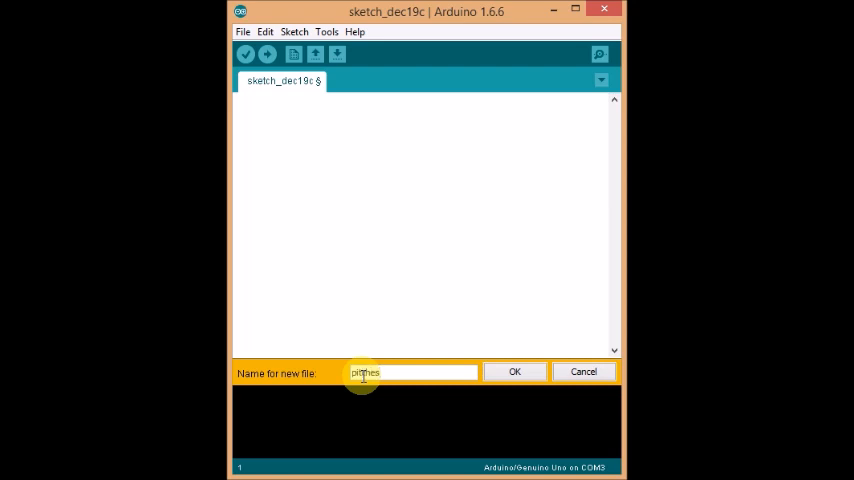
click(514, 371)
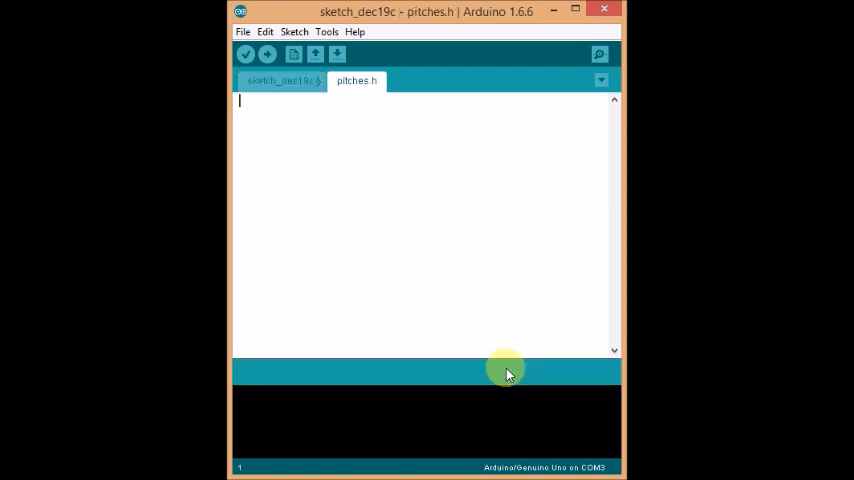
Paste the NOTE #define pitch list into pitches.h and return to the main sketch
click(243, 31)
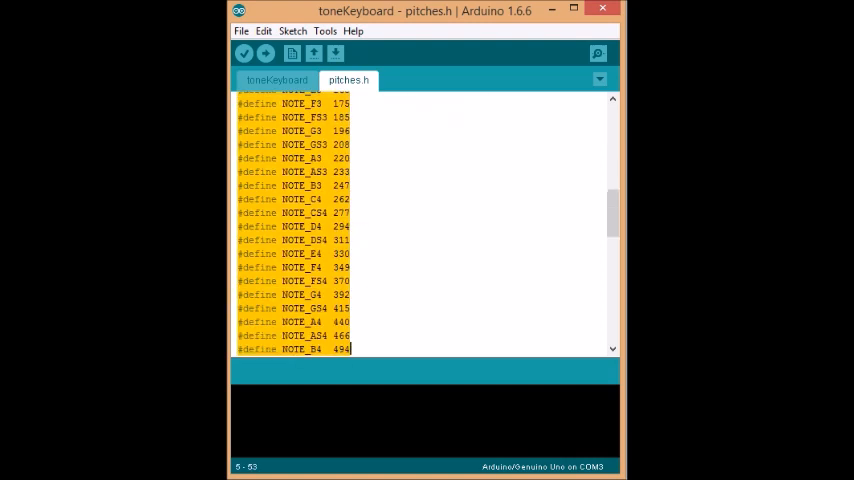
right_click(310, 210)
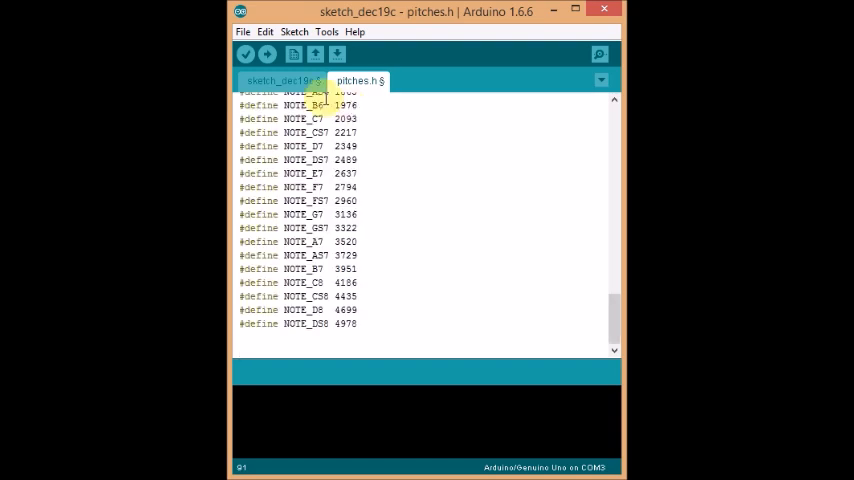
click(282, 81)
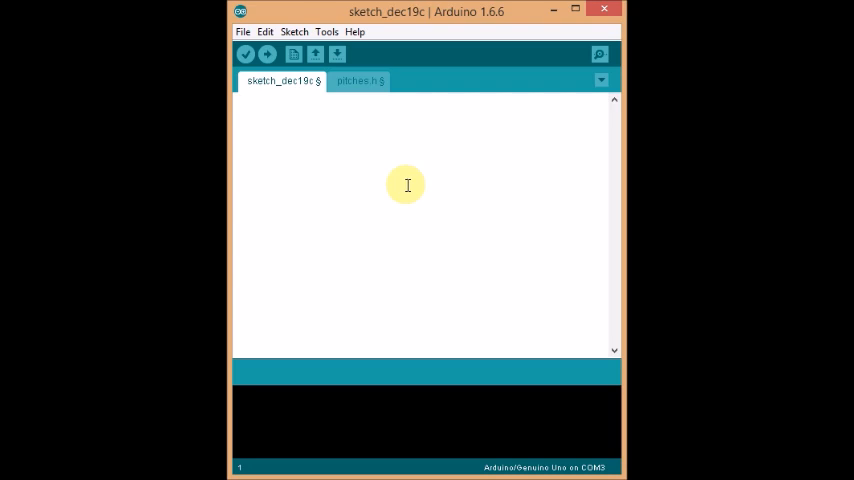
Type void loop() { tone(11,20,2000); } into the main sketch
click(240, 110)
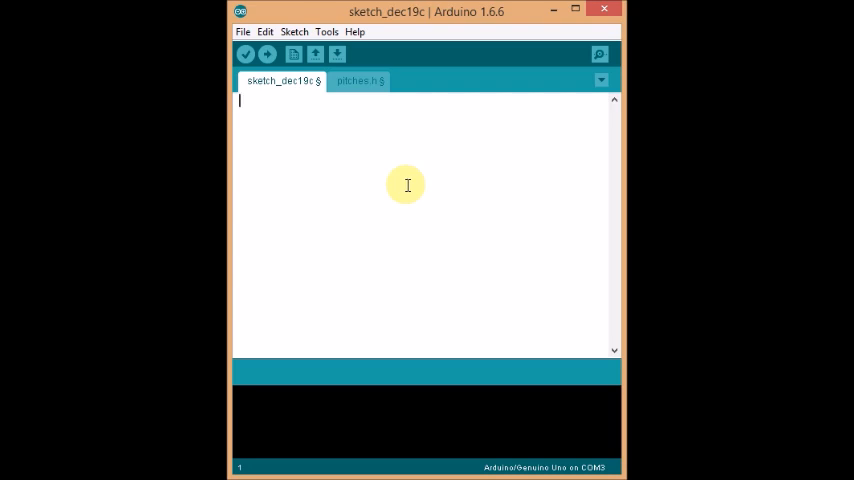
text(void)
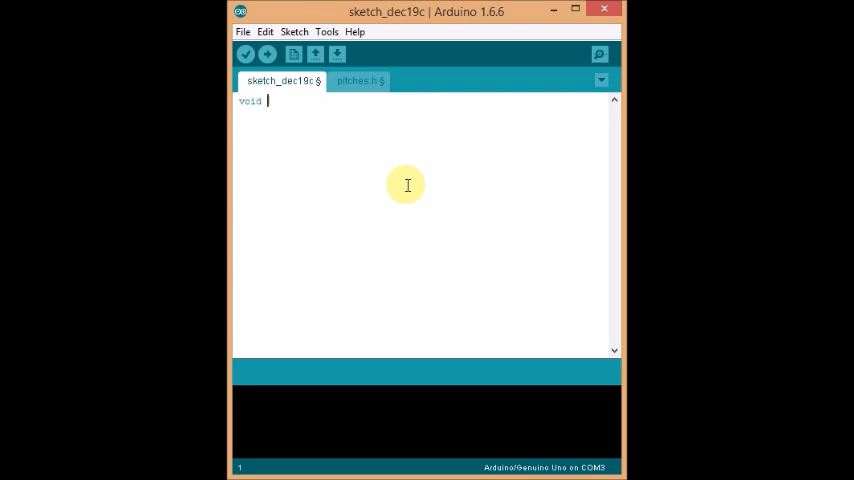
text(loop())
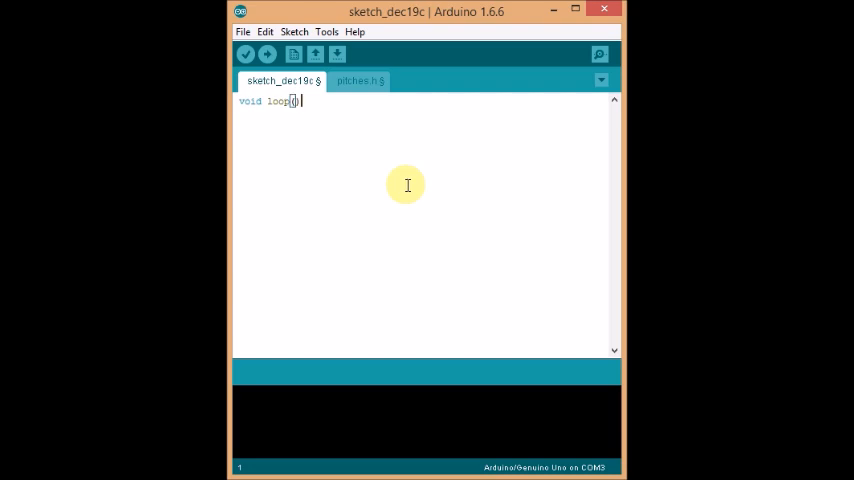
text({)
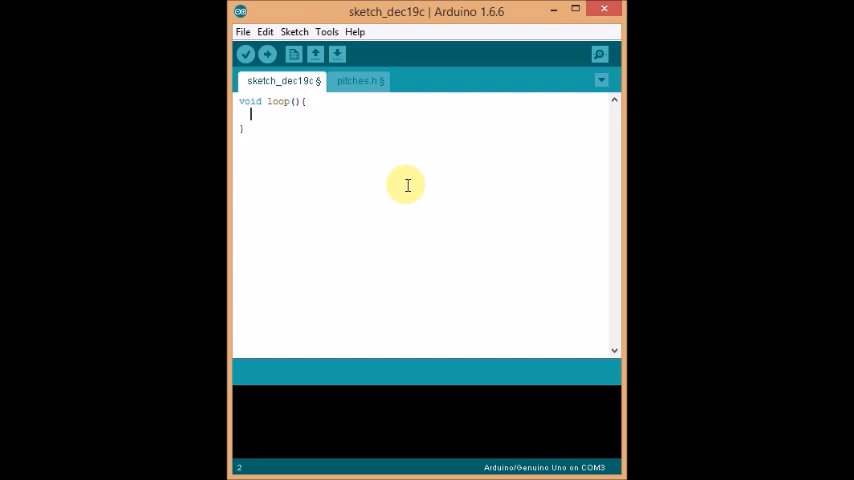
text(tone()
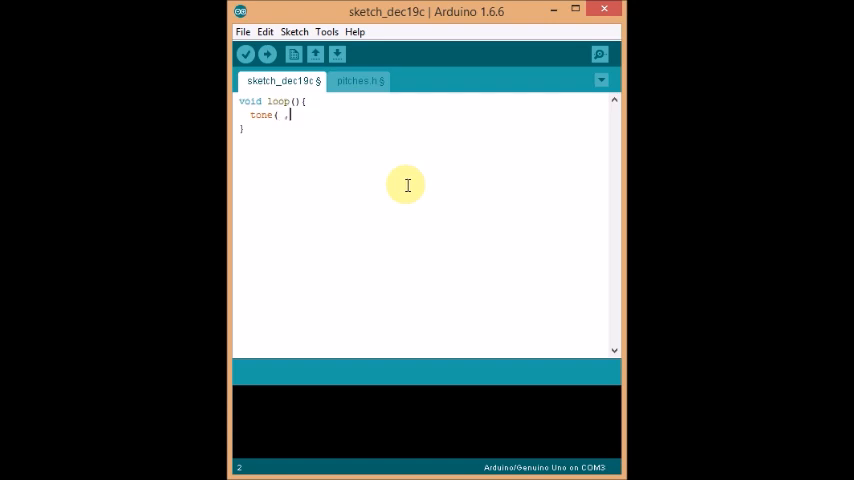
text(, ,)
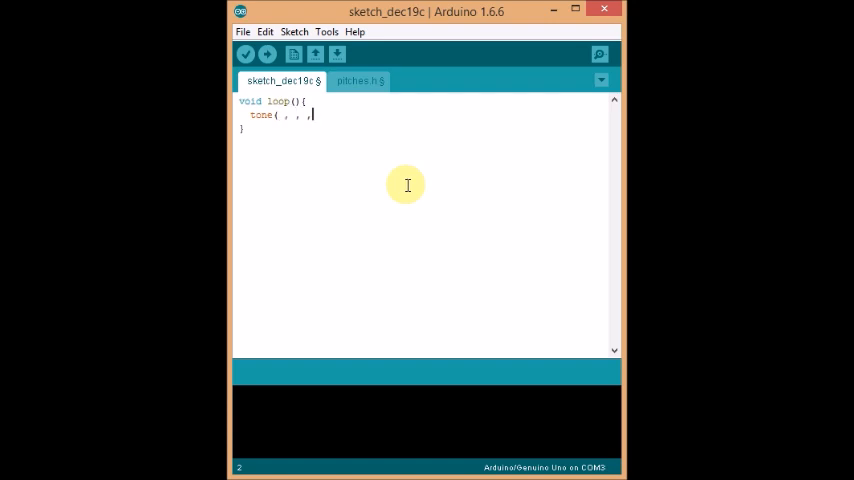
text();)
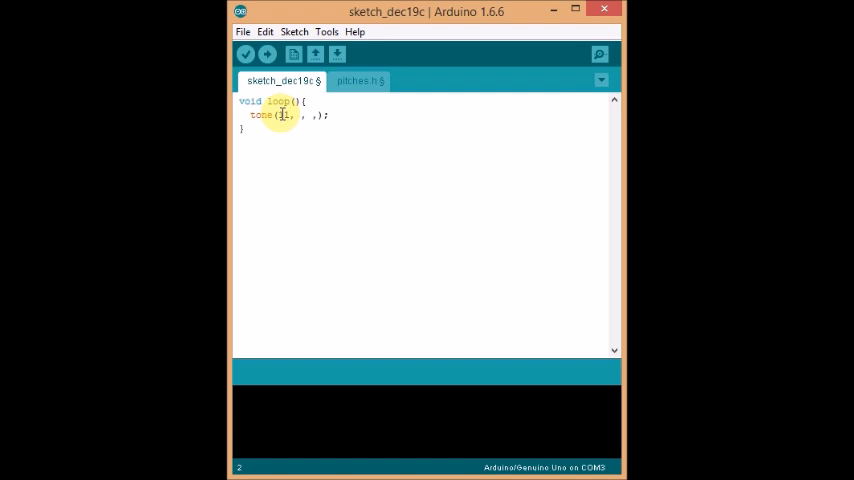
text(1)
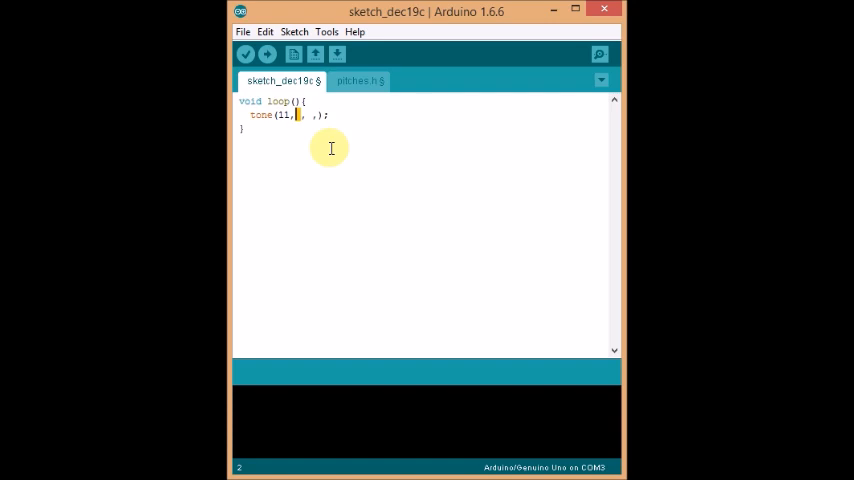
text(20,)
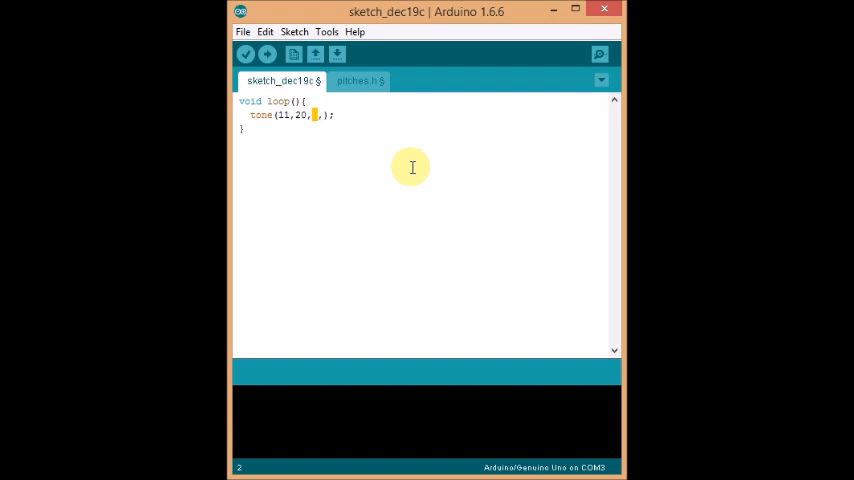
text(2000)
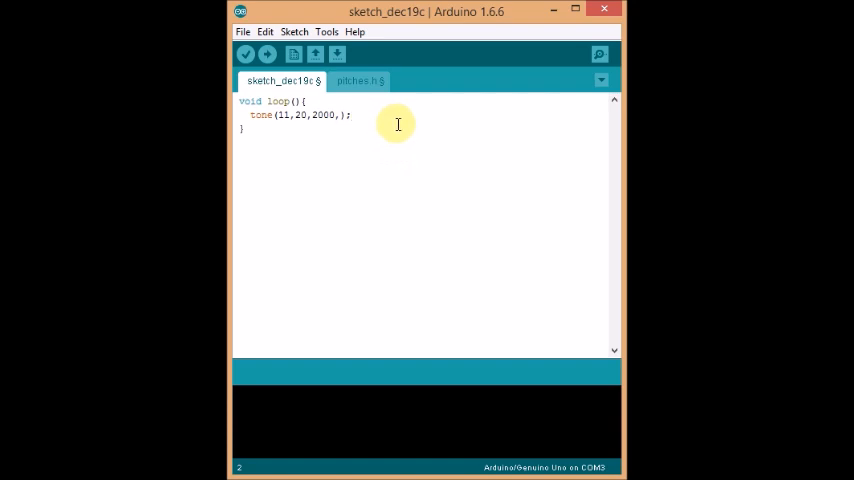
key(enter)
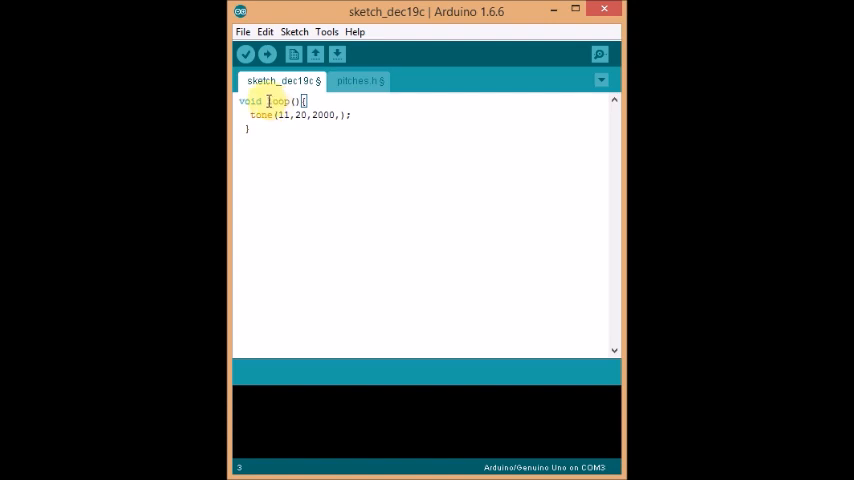
Rename the loop() function holding the tone call to setup()
double_click(277, 101)
text(setu)
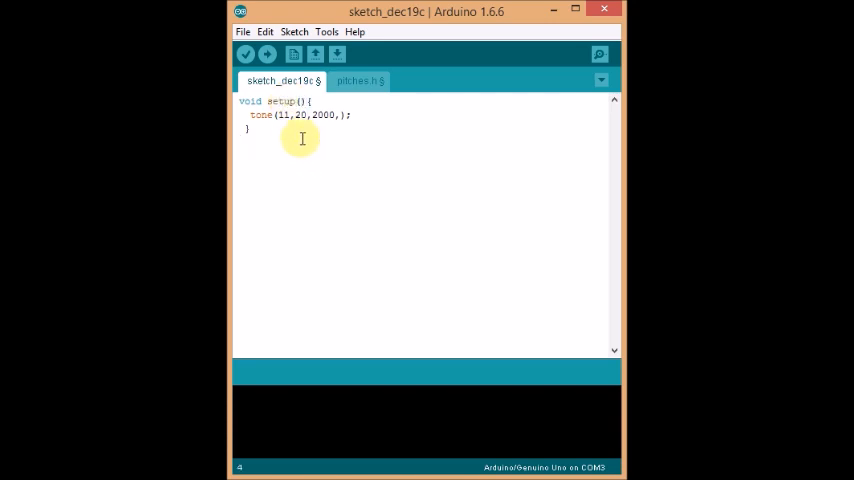
text(voi)
text(melody)
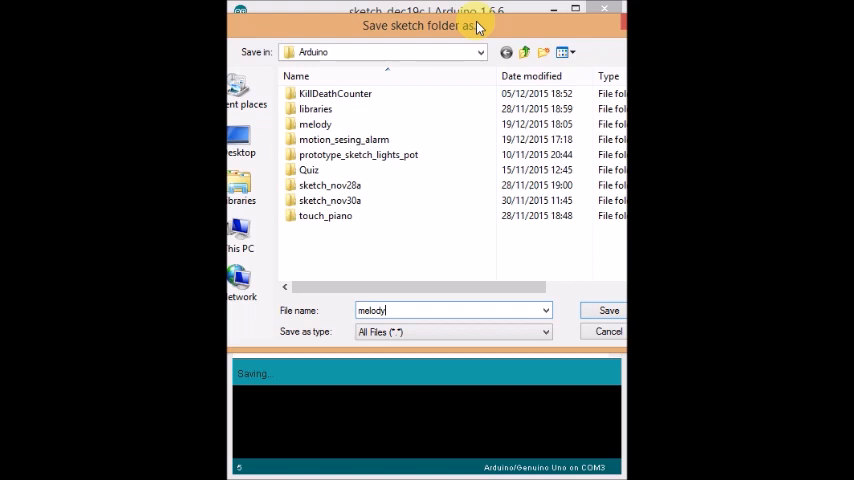
Save the sketch in the Arduino folder as 'melody 2'
double_click(315, 124)
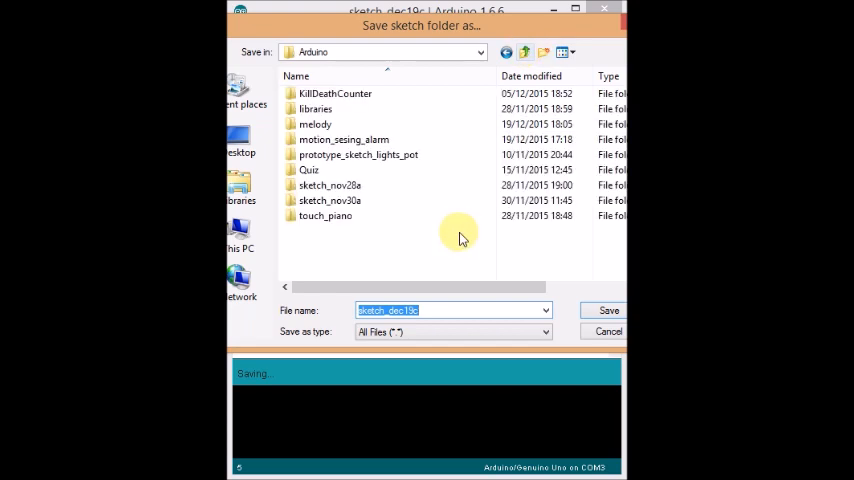
text(melody 2)
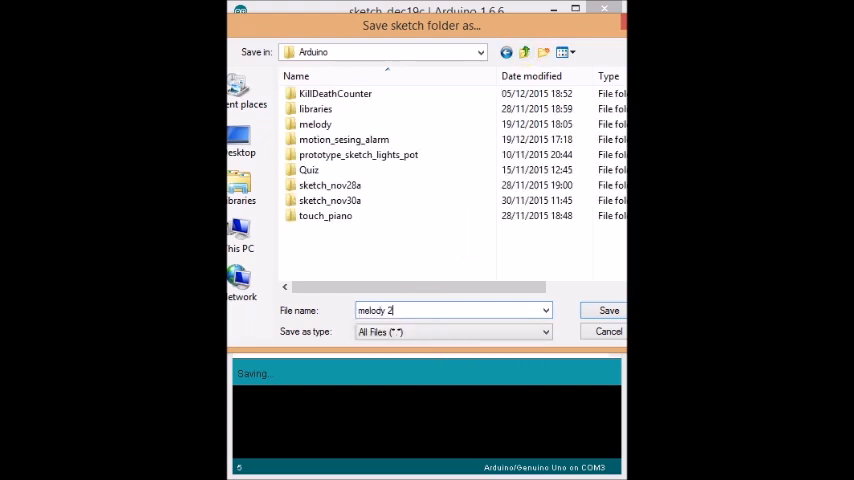
click(608, 310)
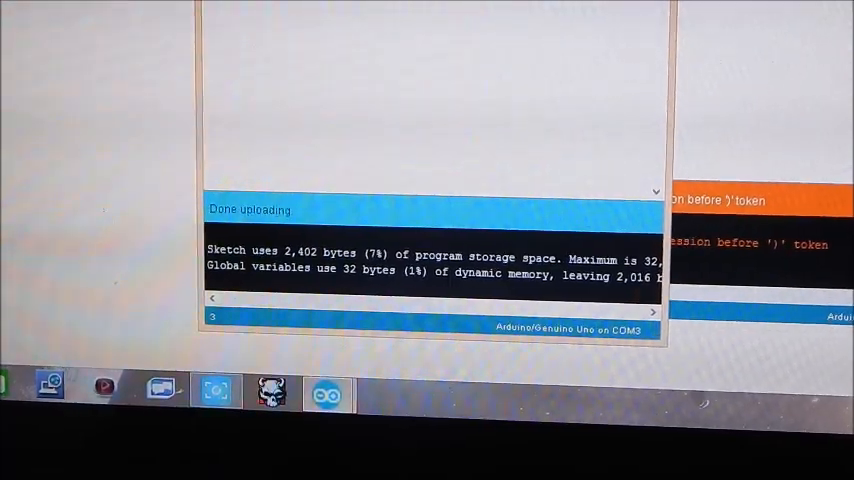
Upload the melody 2 sketch to the Genuino Uno board
click(291, 31)
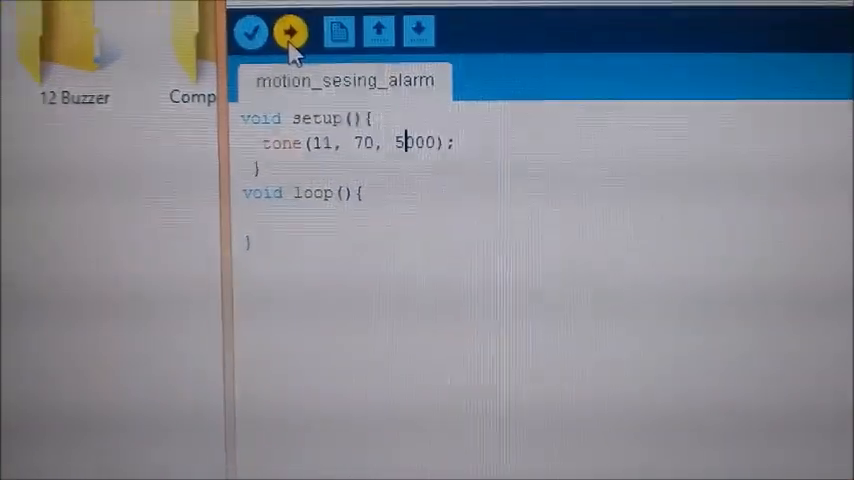
click(291, 31)
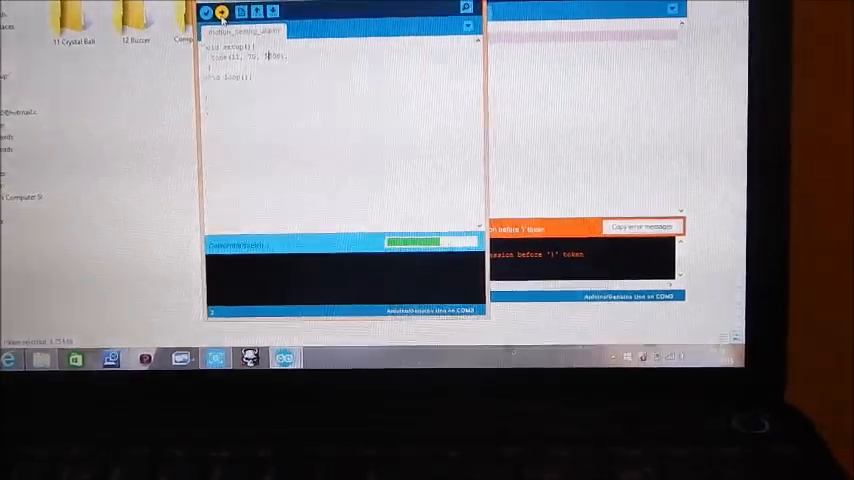
click(217, 25)
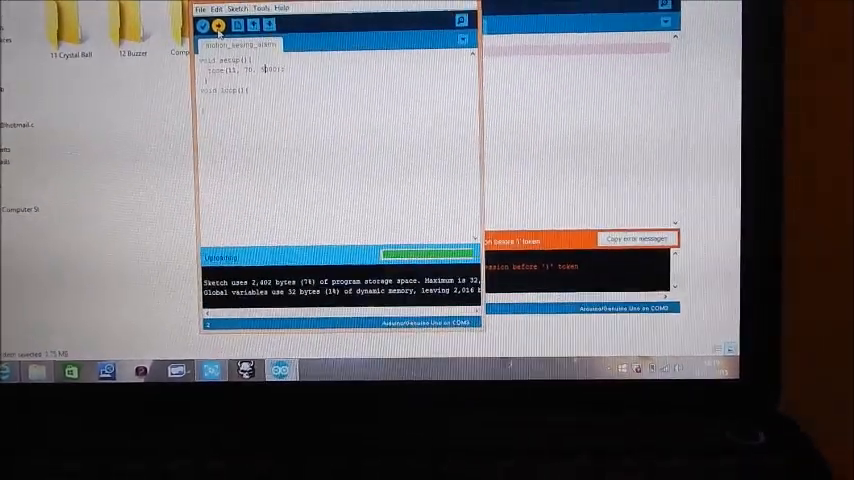